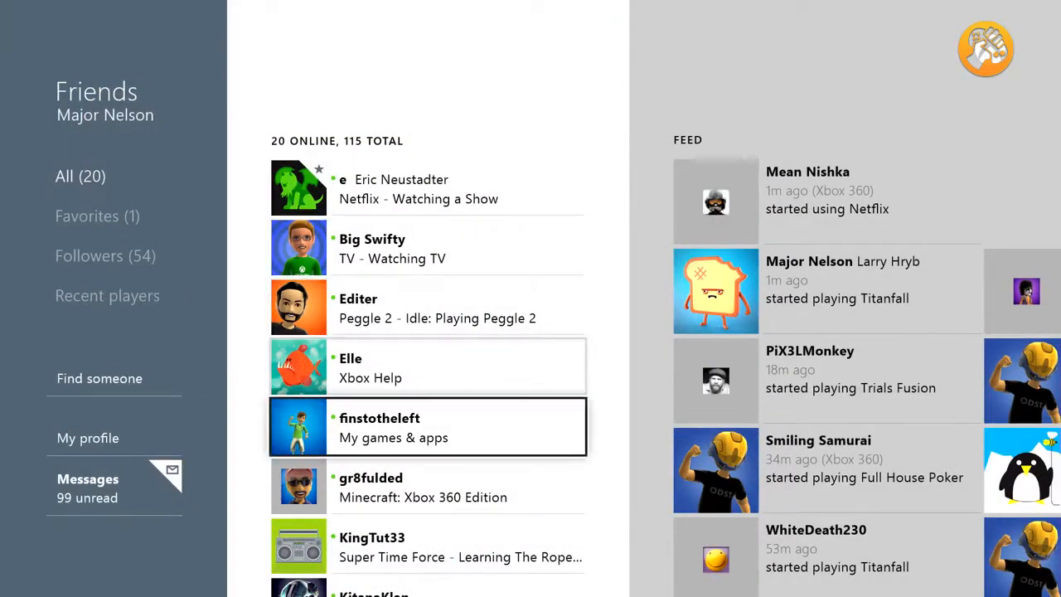
Scroll the friend list in 'Choose who sees your name' with none selected yet.
{"action": "scroll", "scroll_direction": "down", "scroll_amount": 3}
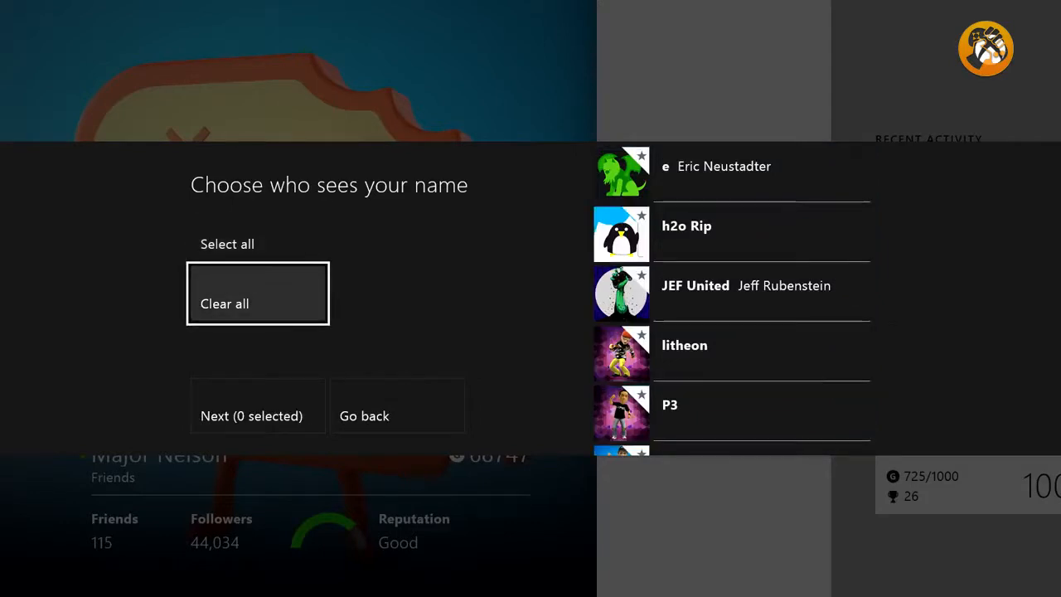
Tick friends including Albert until 10 are selected, then continue with Next.
{"action": "left_click", "coordinate": [227, 244]}
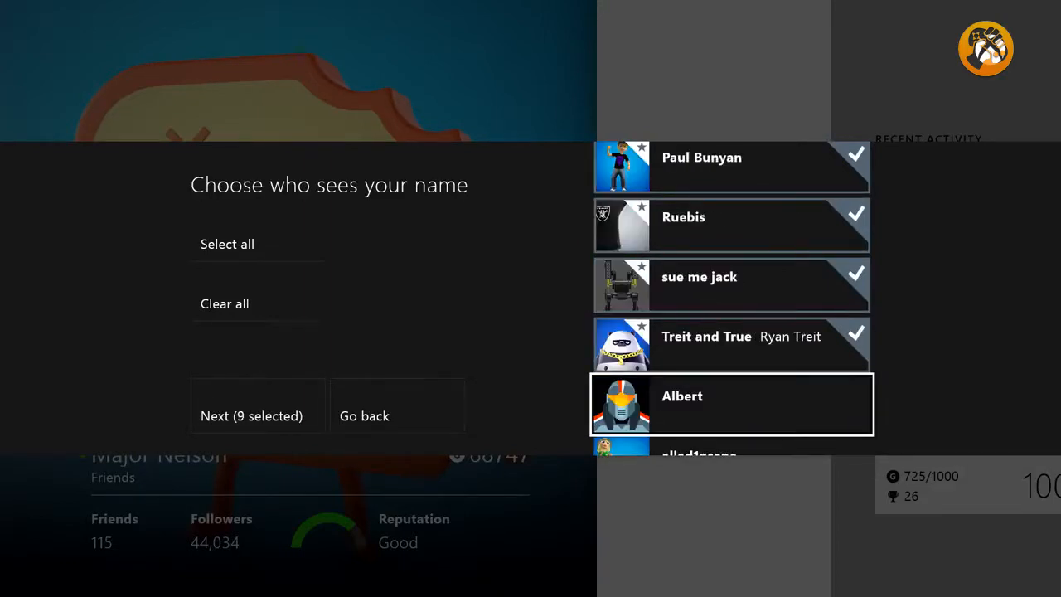
{"action": "left_click", "coordinate": [729, 405]}
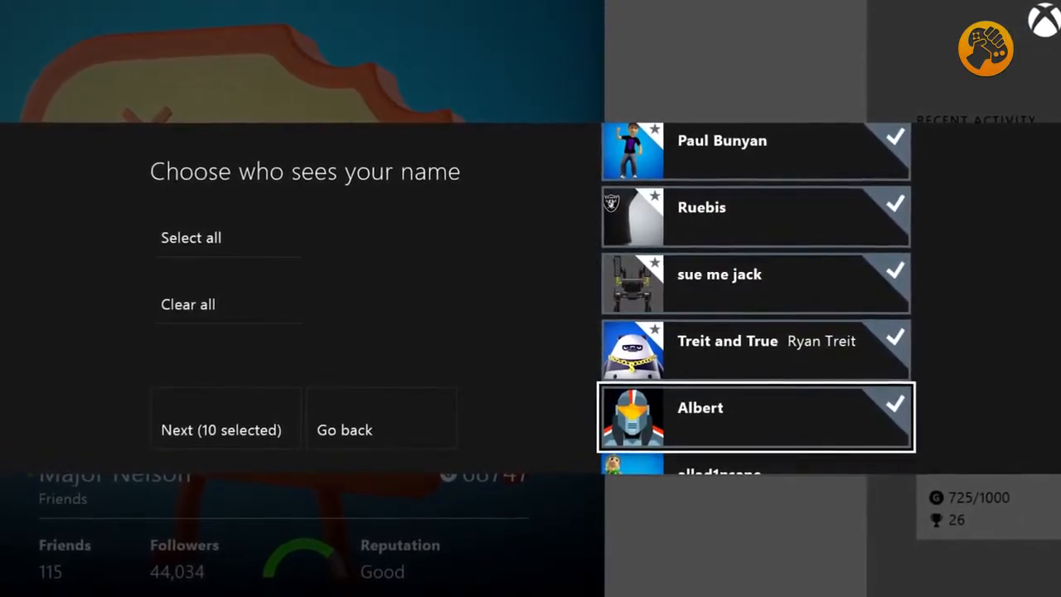
{"action": "left_click", "coordinate": [222, 429]}
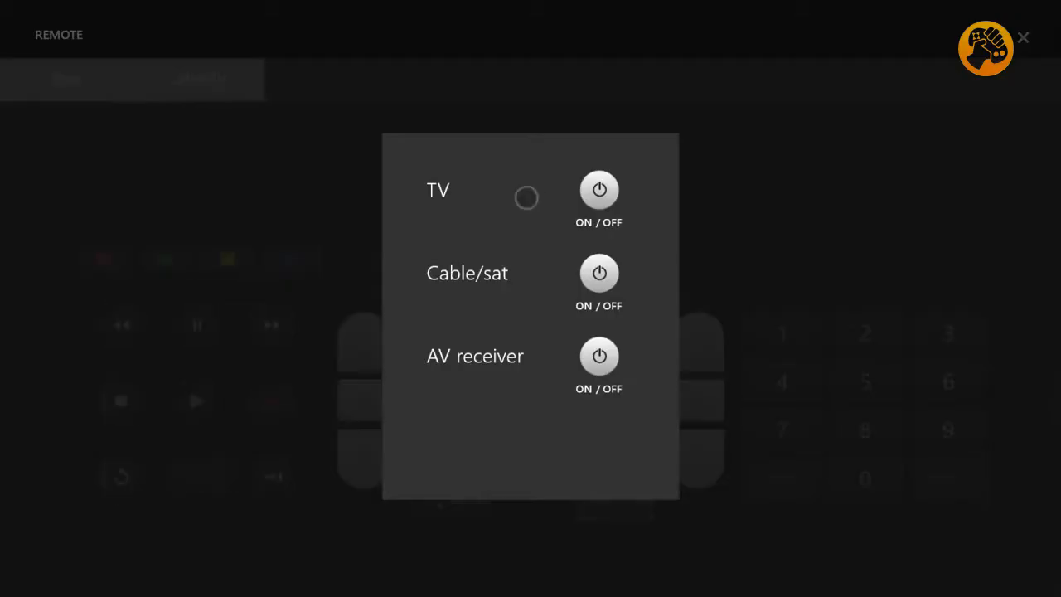
{"action": "left_click", "coordinate": [1023, 37]}
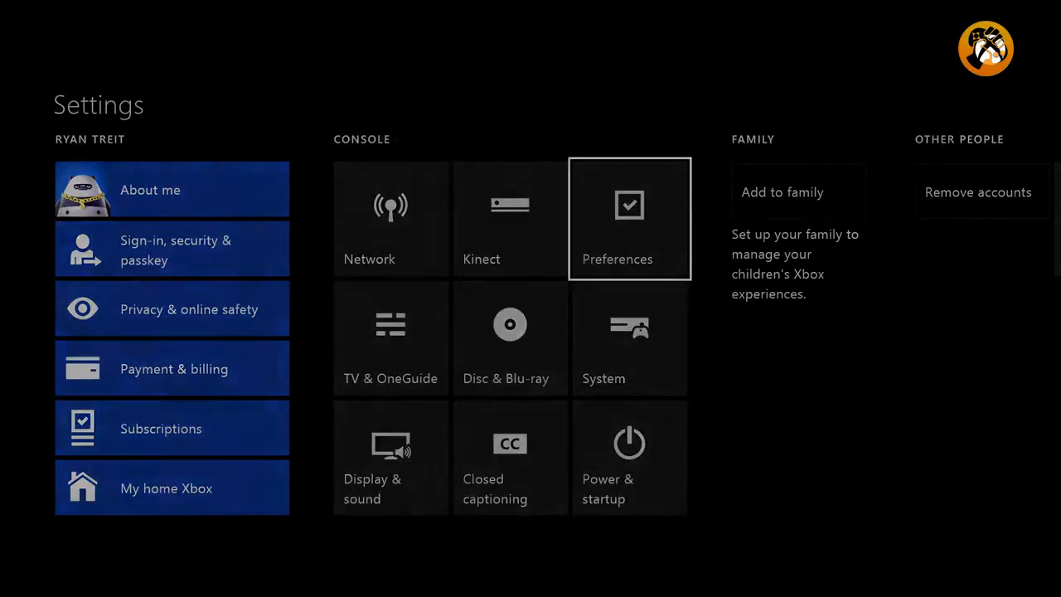